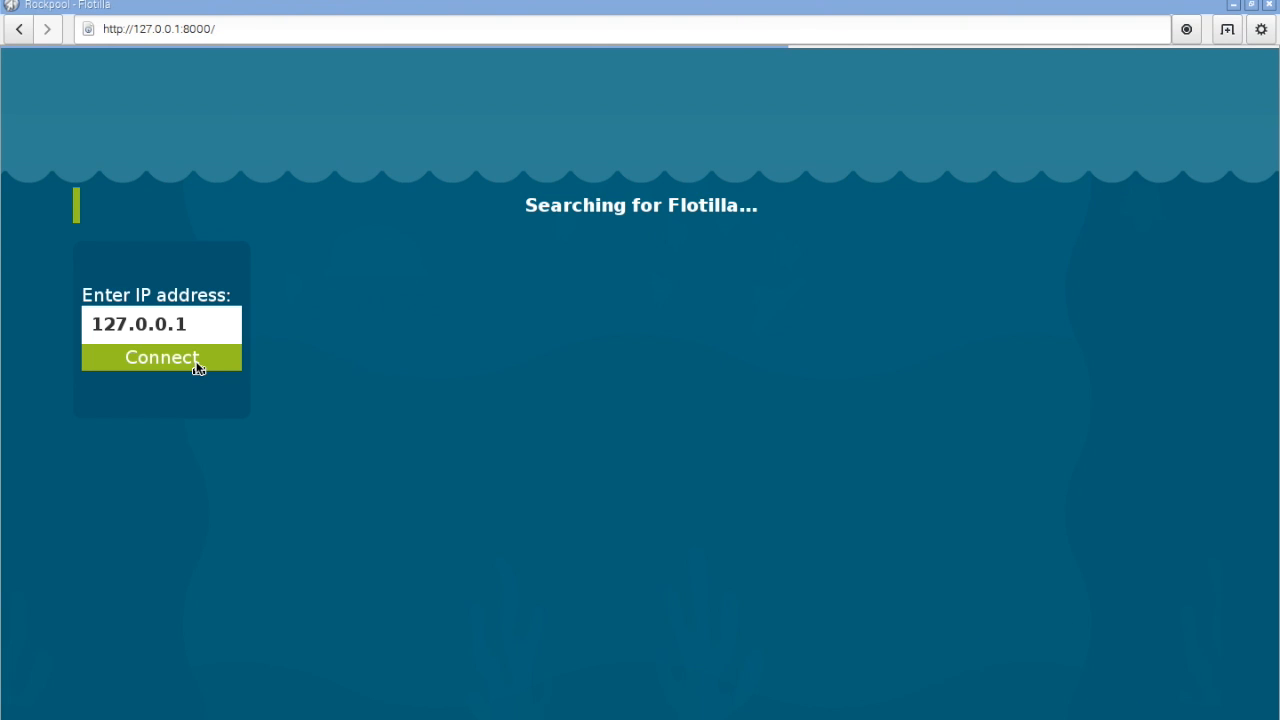
# - Connect to the local Flotilla at 127.0.0.1 to reveal the rule-building workspace
pyautogui.click(160, 356)
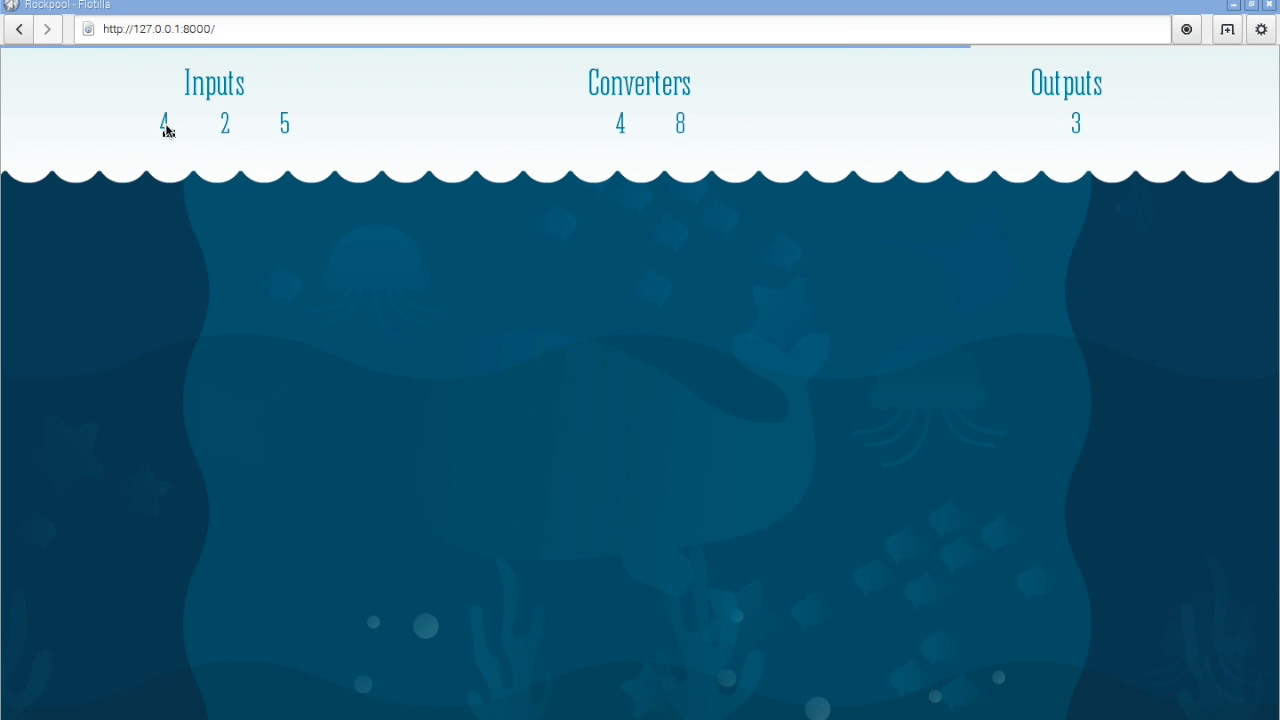
# - Start a new rule using the Colour module's Red reading as its input
pyautogui.click(212, 84)
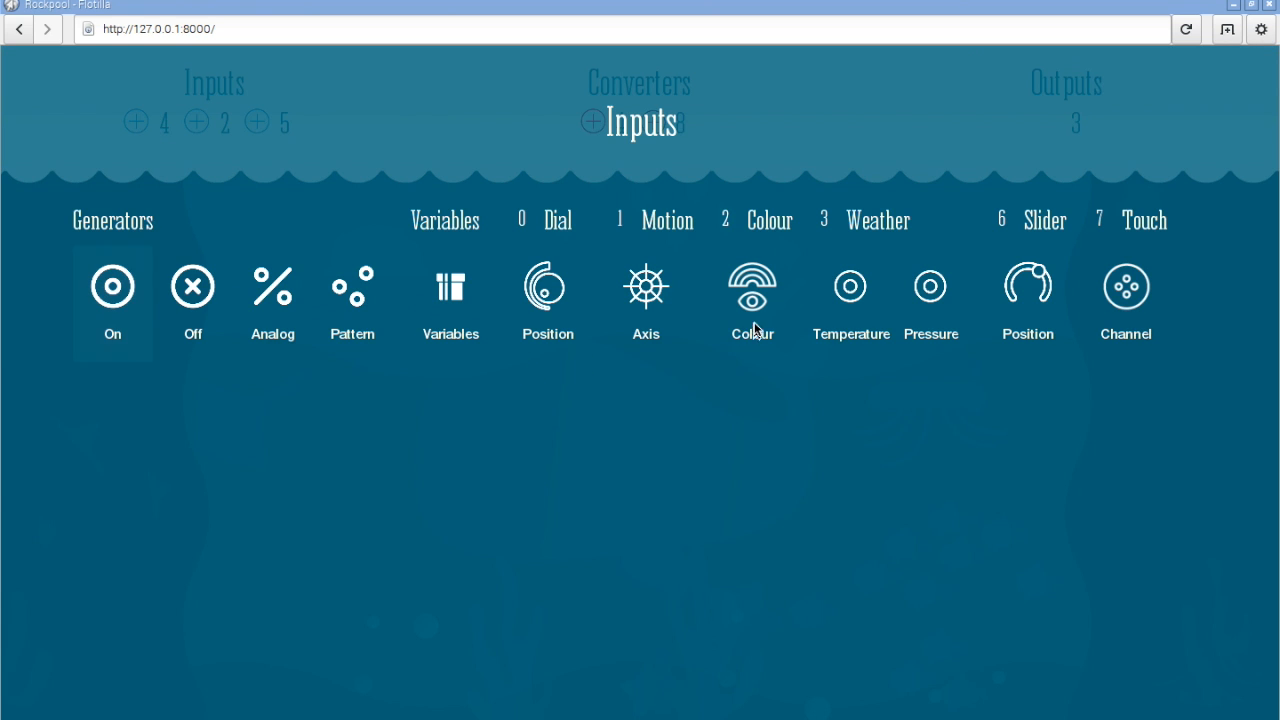
pyautogui.click(752, 288)
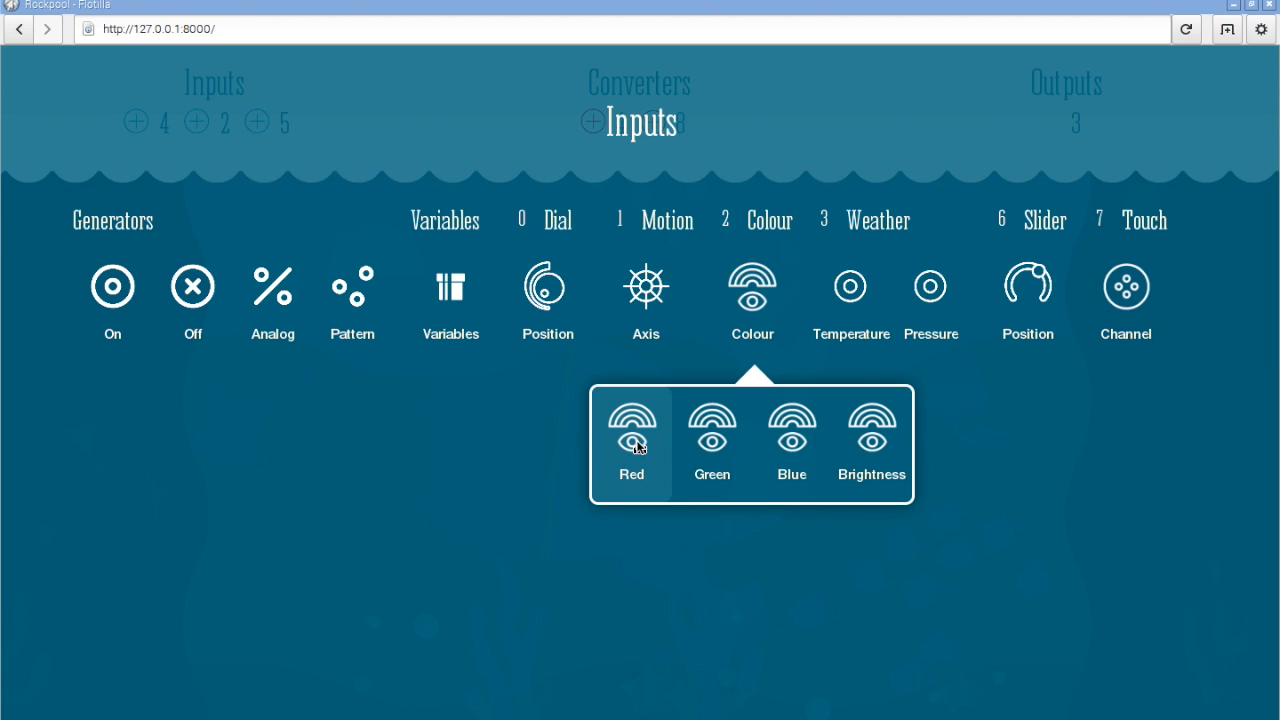
pyautogui.click(632, 420)
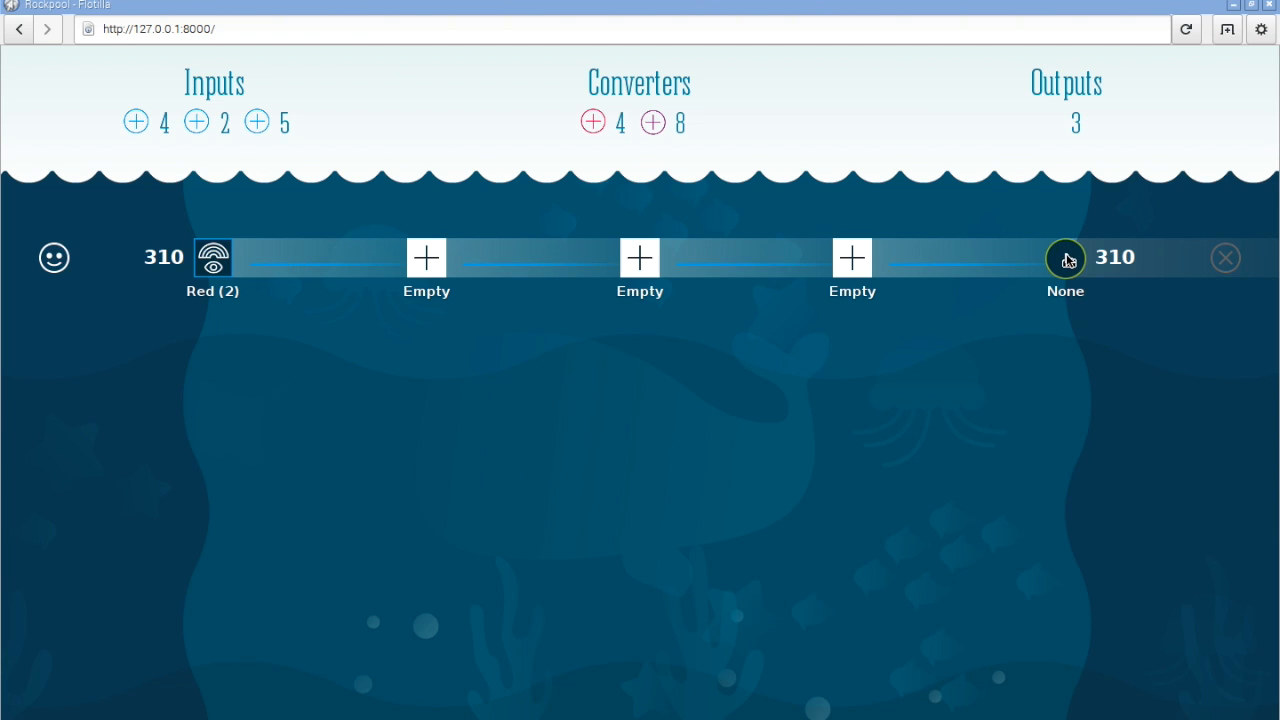
# - Set the red rule's output to the Rainbow LED's Red channel
pyautogui.click(1064, 256)
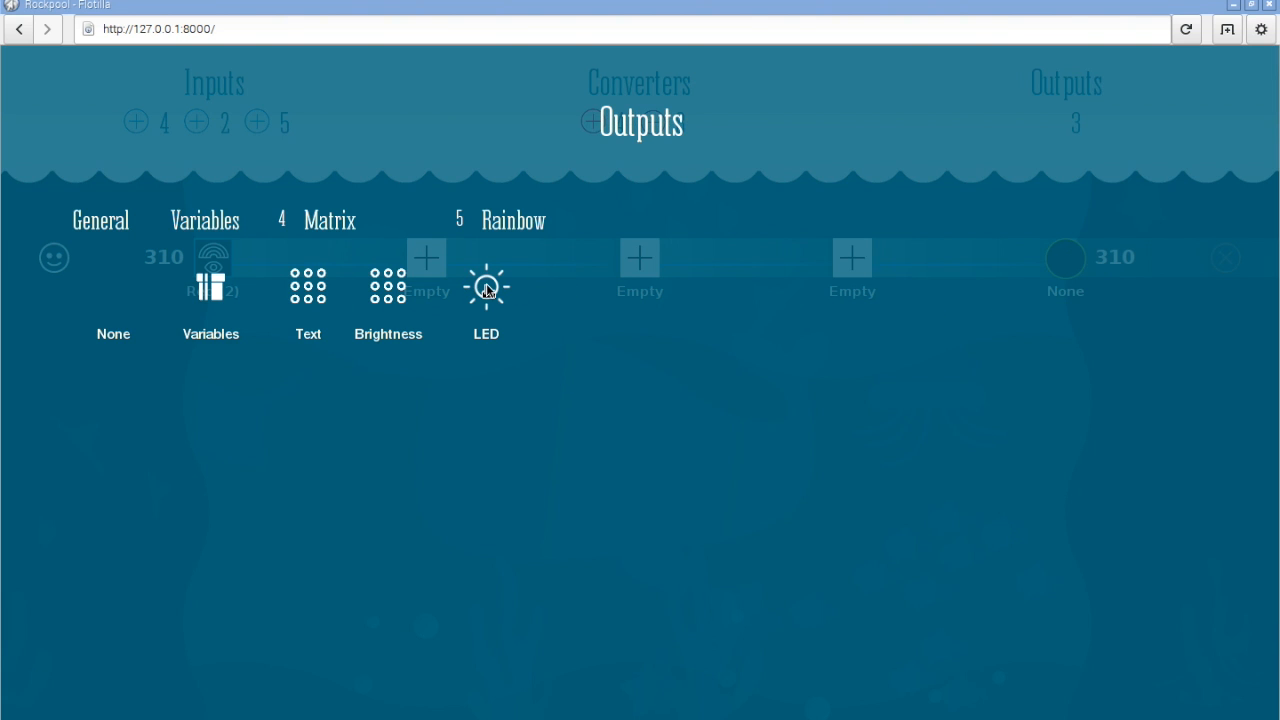
pyautogui.click(486, 290)
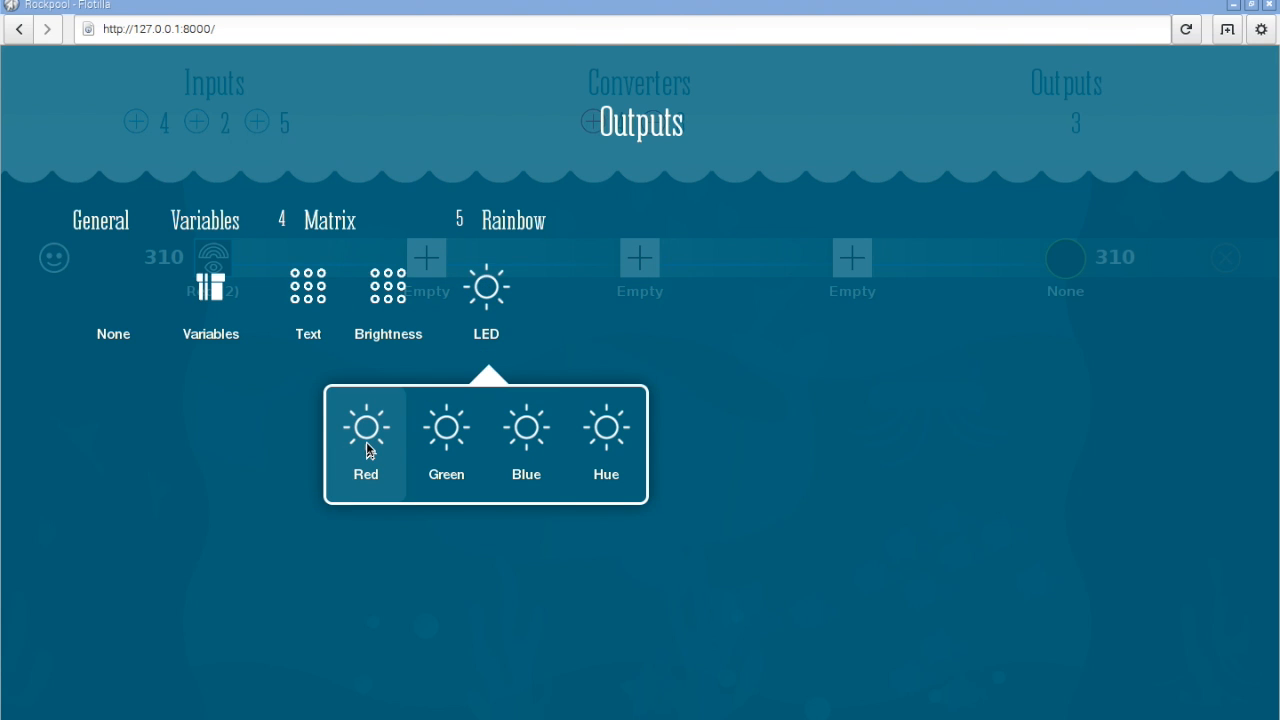
pyautogui.click(364, 428)
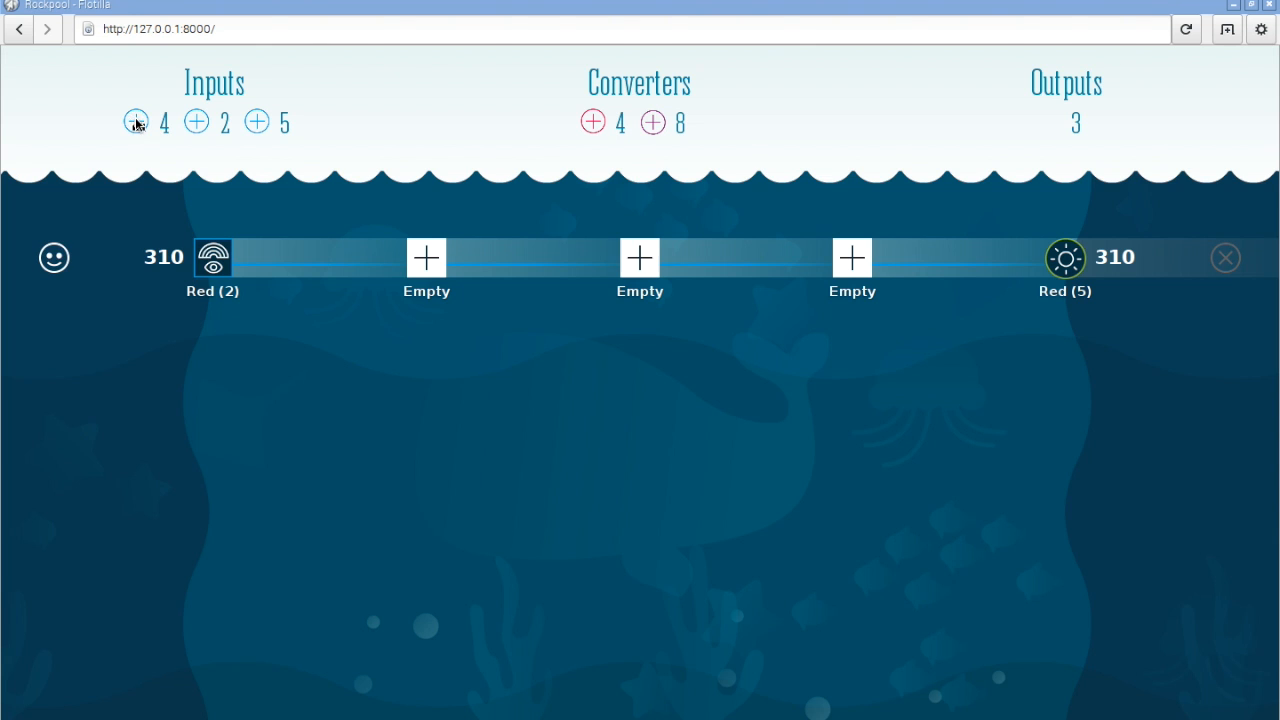
# - Create a second rule mapping the Colour module's Green reading to the LED's Green channel
pyautogui.click(136, 122)
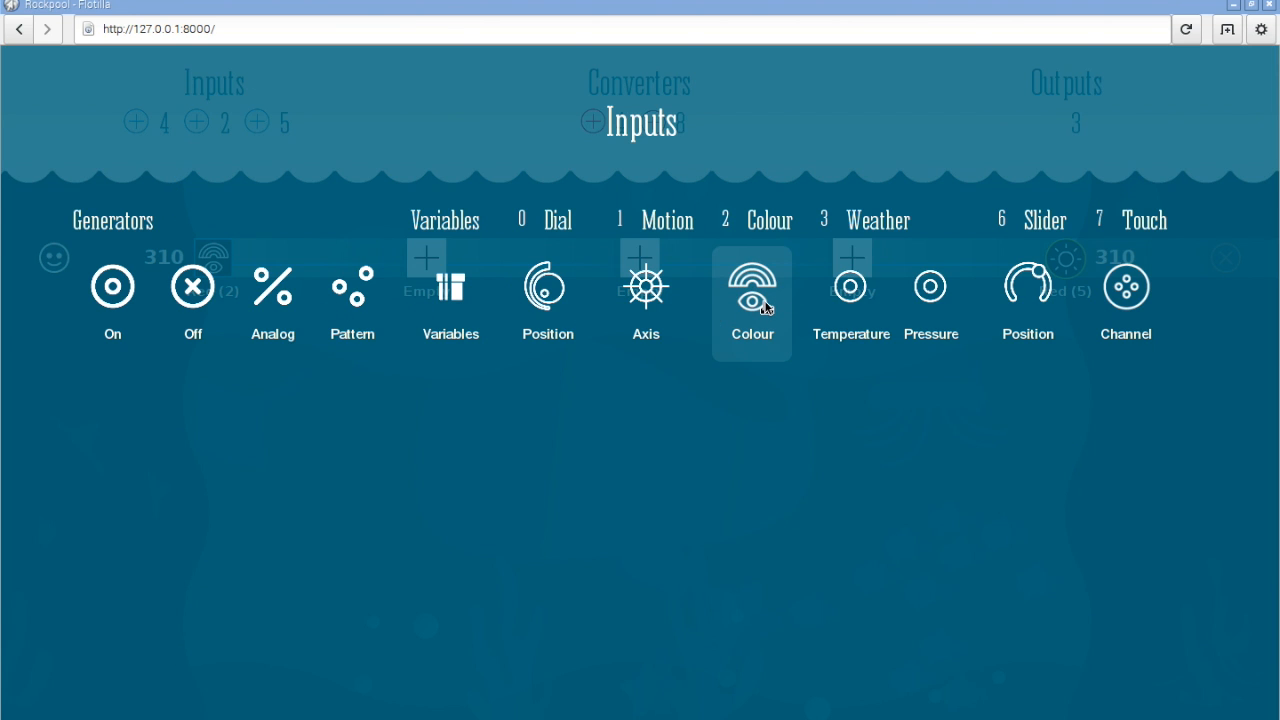
pyautogui.click(752, 290)
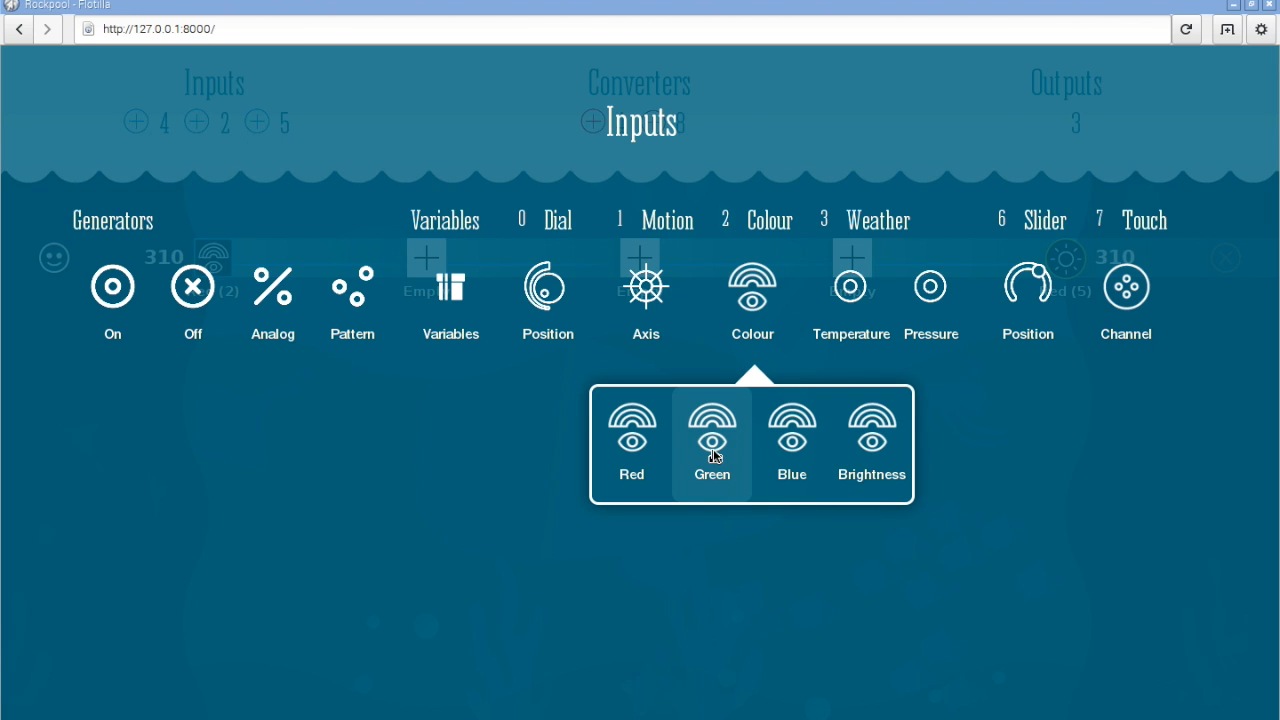
pyautogui.click(712, 440)
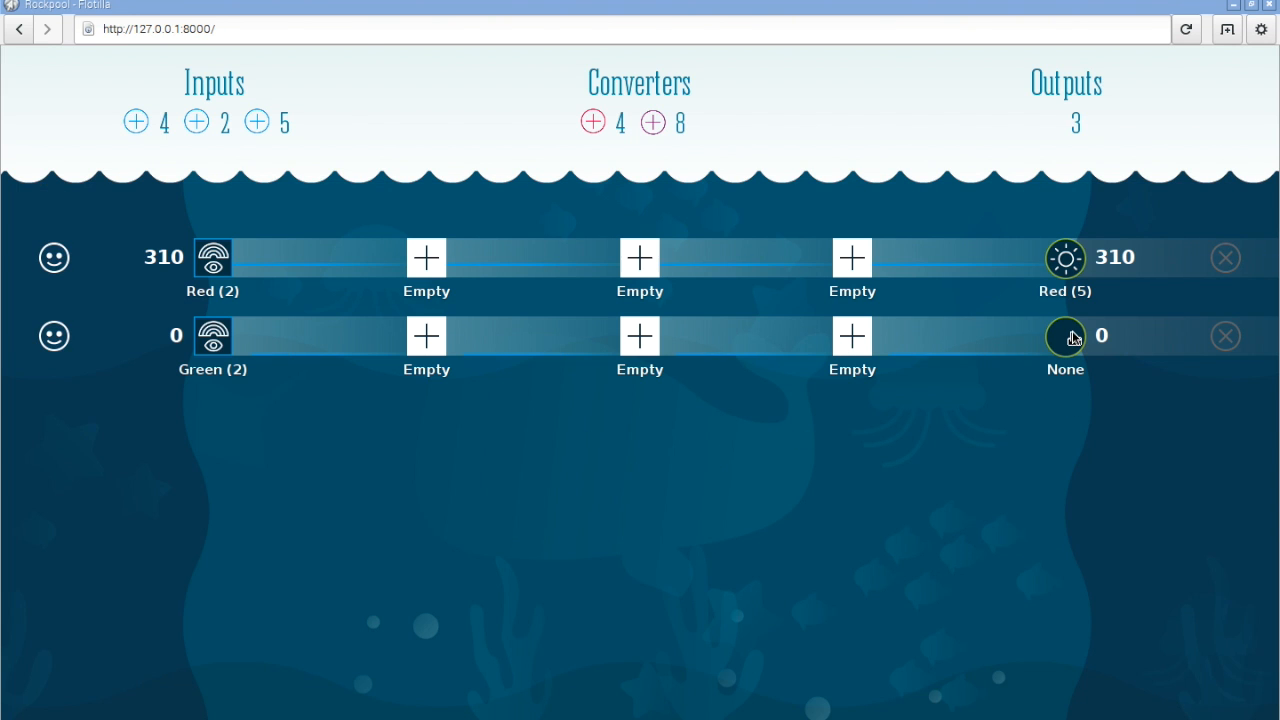
pyautogui.click(1064, 336)
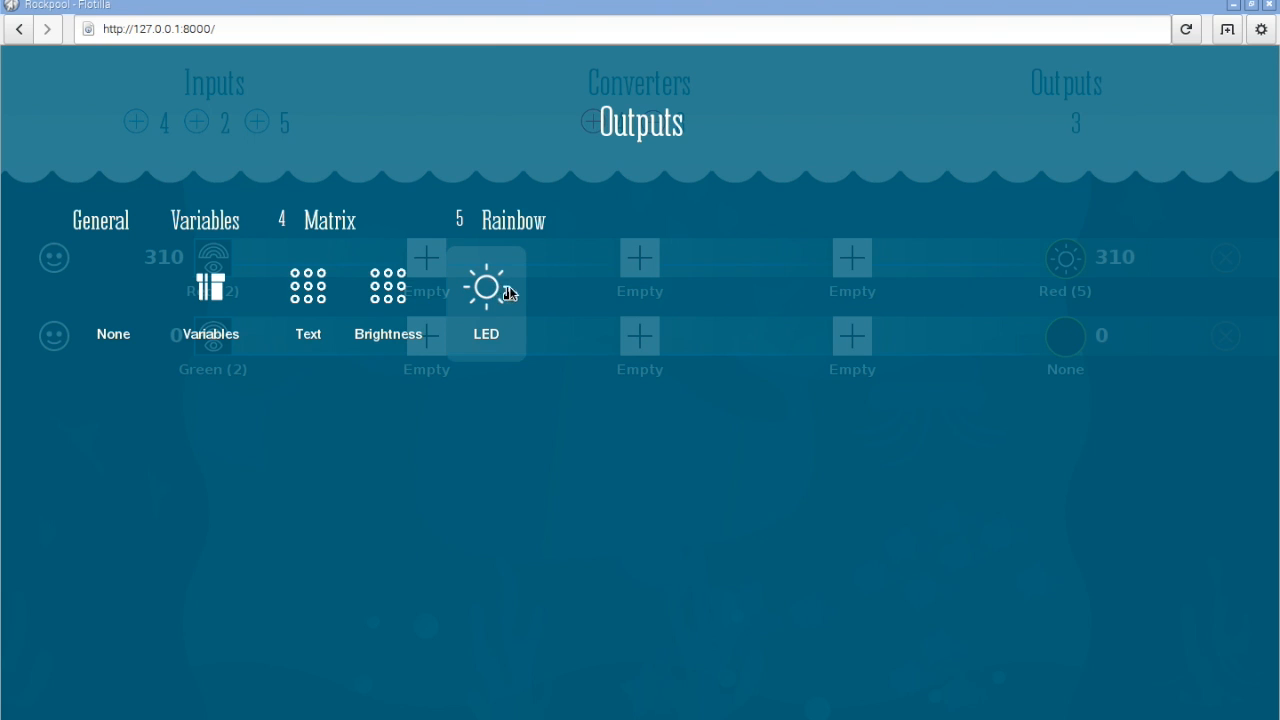
pyautogui.click(486, 288)
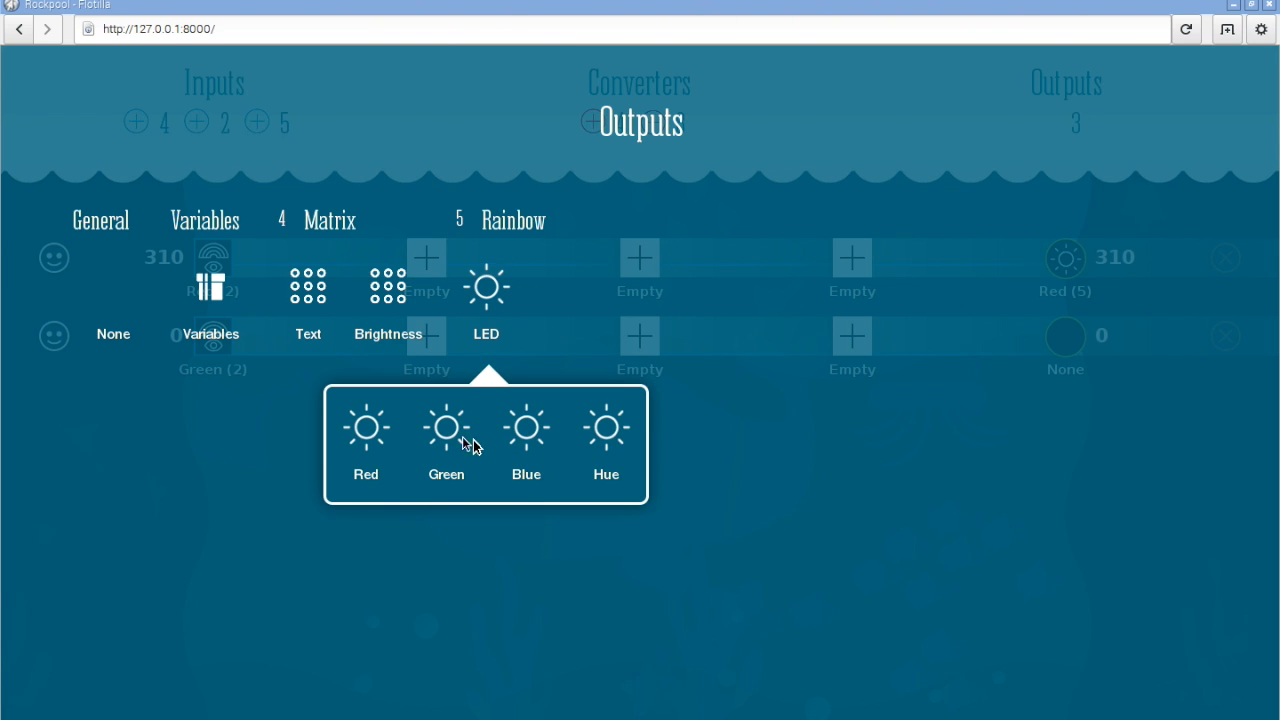
pyautogui.click(446, 440)
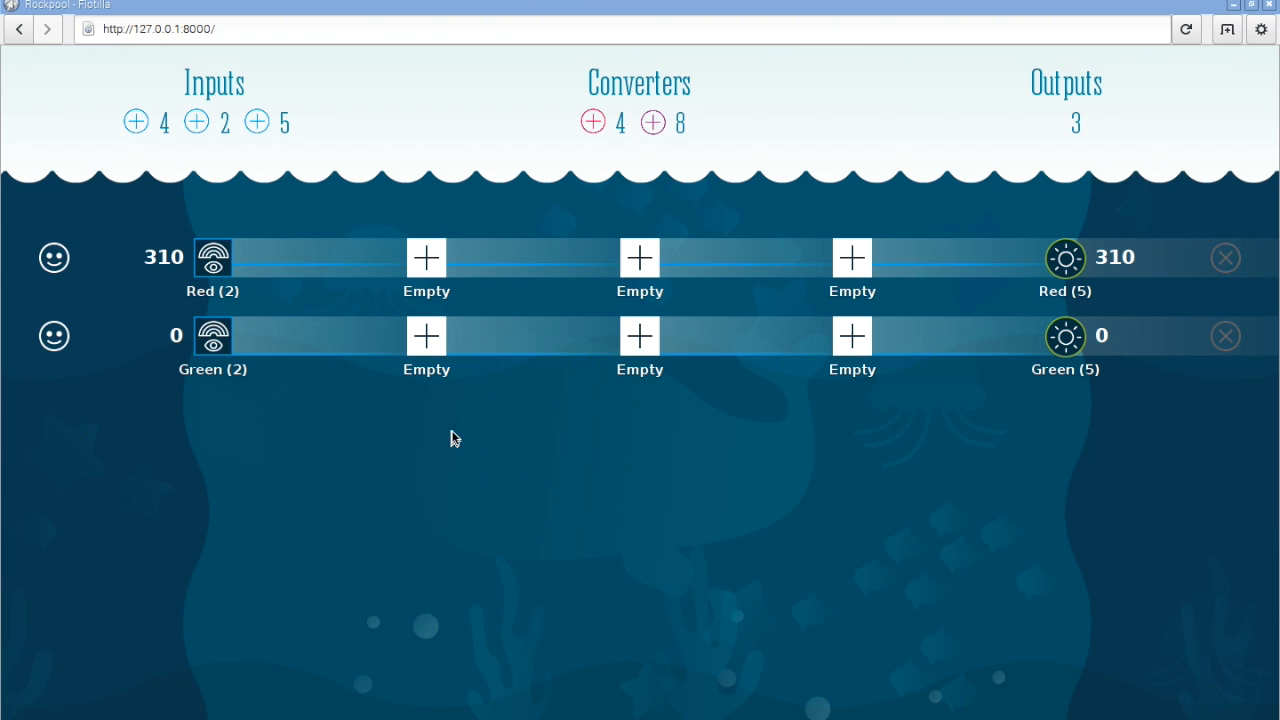
pyautogui.moveTo(136, 122)
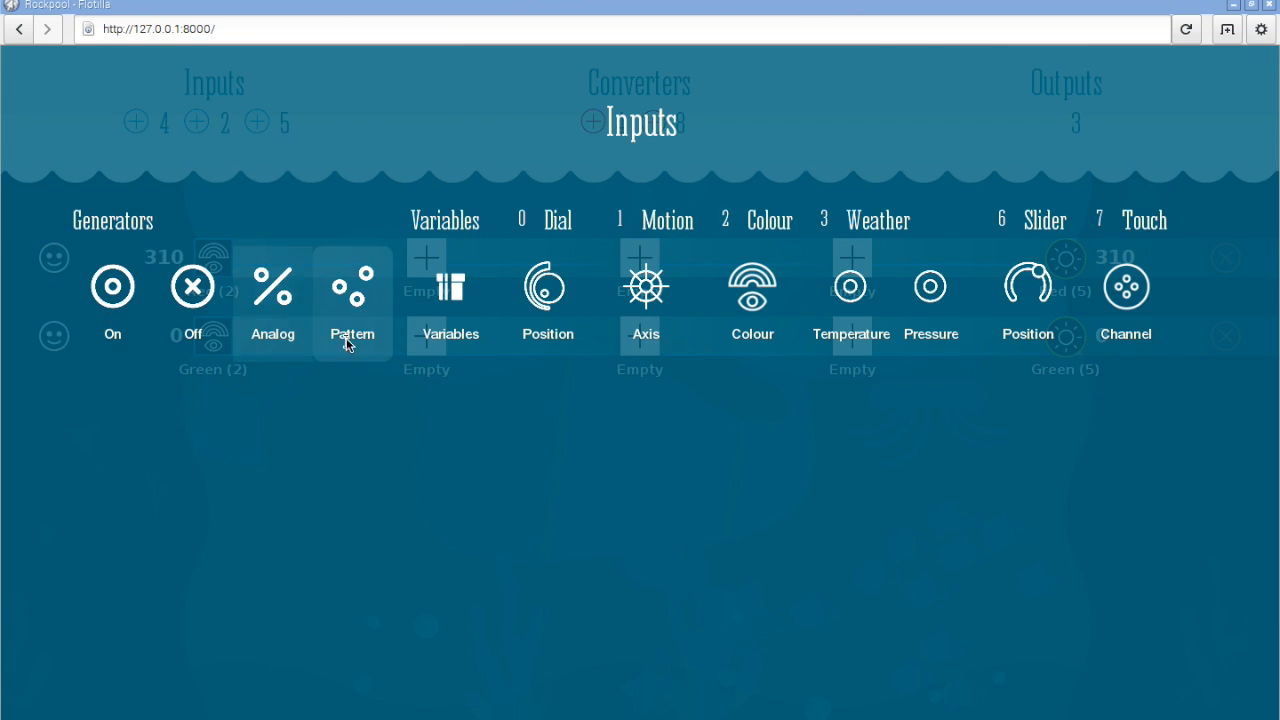
pyautogui.moveTo(752, 300)
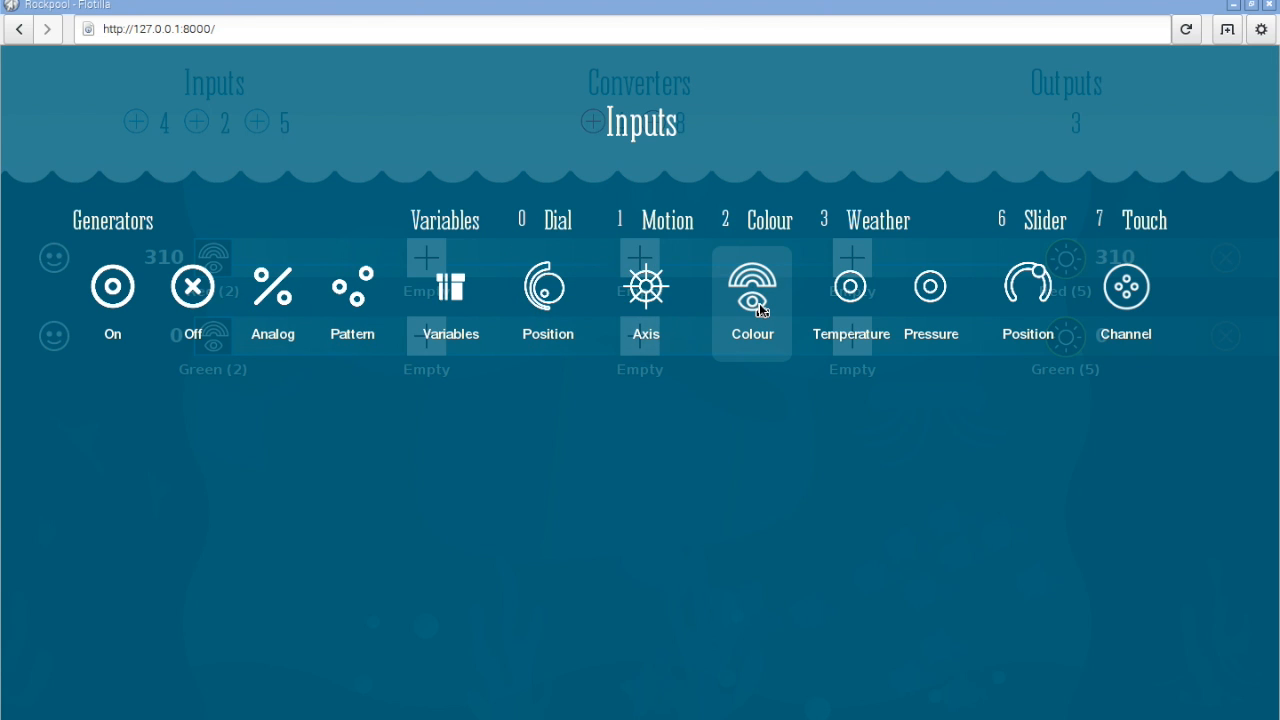
# - Create a third rule from the Colour module's Blue reading and list the LED's output channels
pyautogui.click(752, 300)
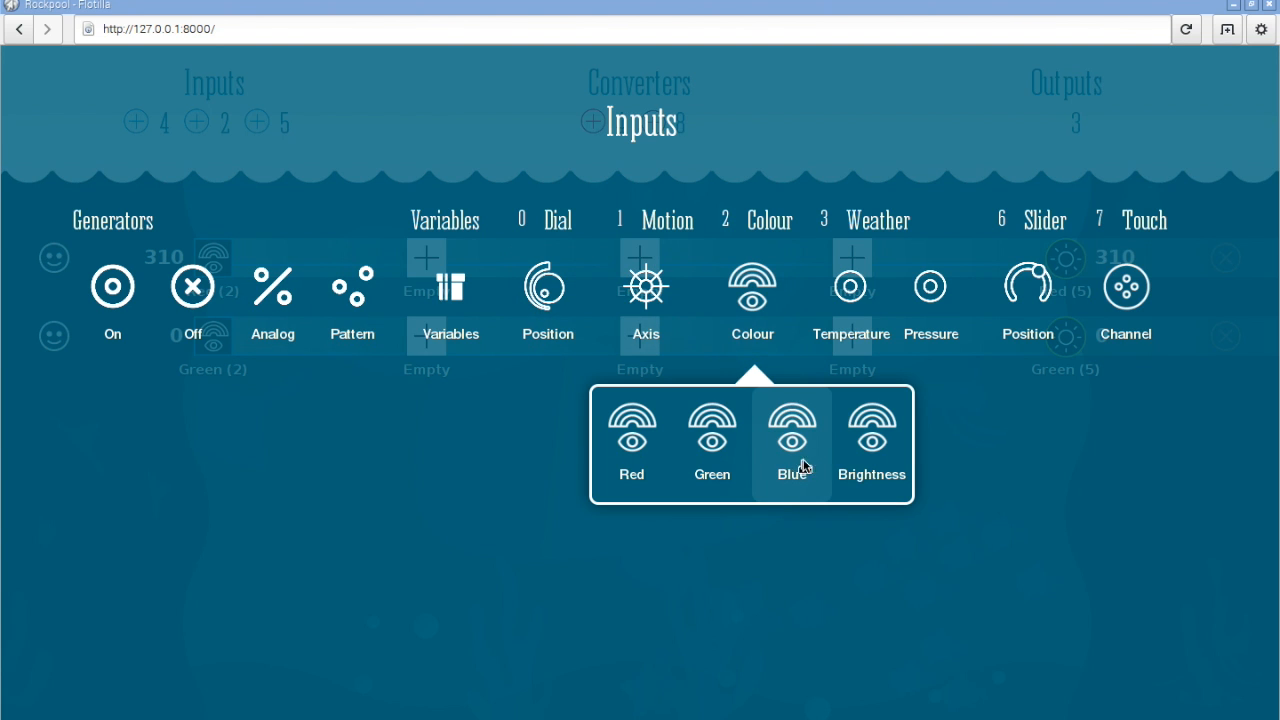
pyautogui.click(792, 440)
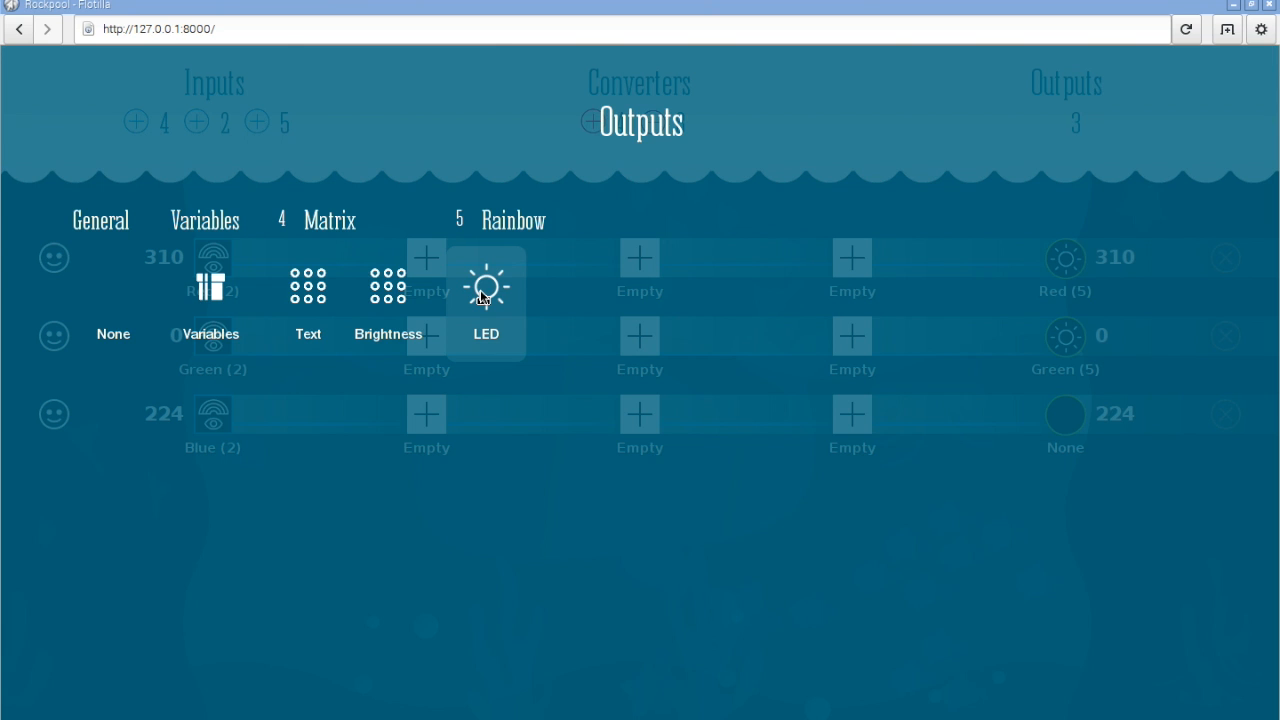
pyautogui.click(486, 290)
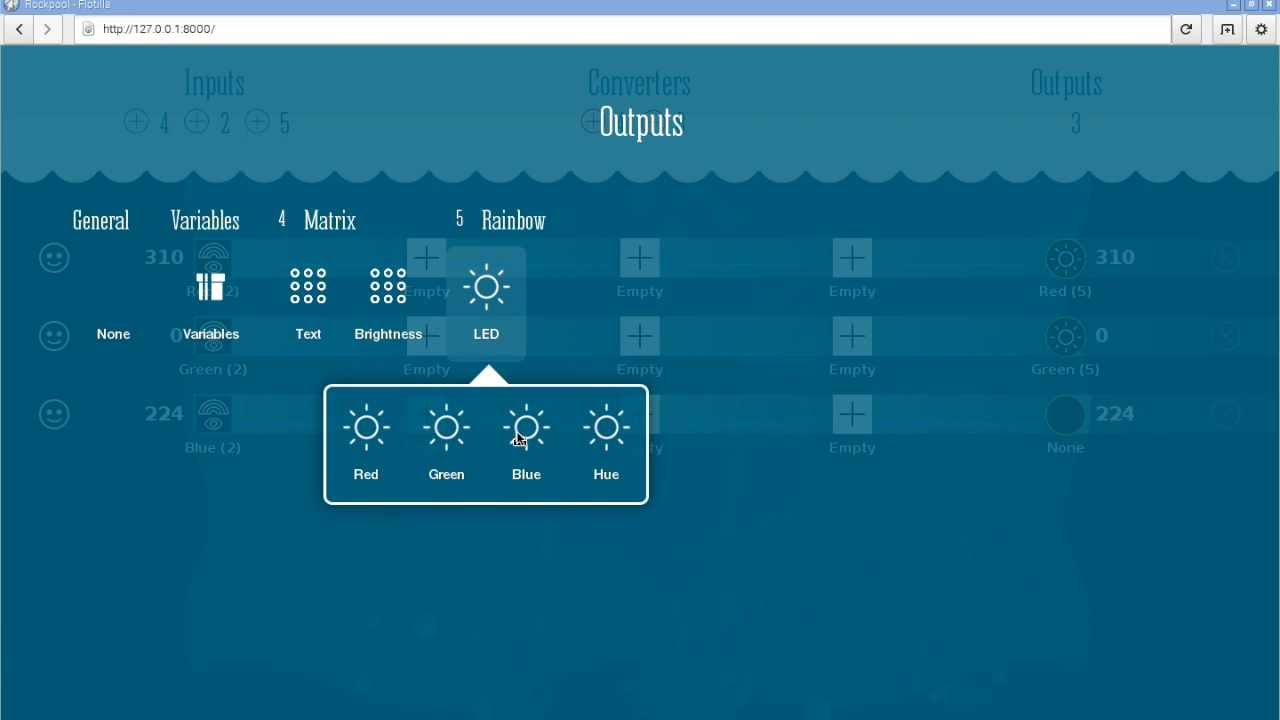